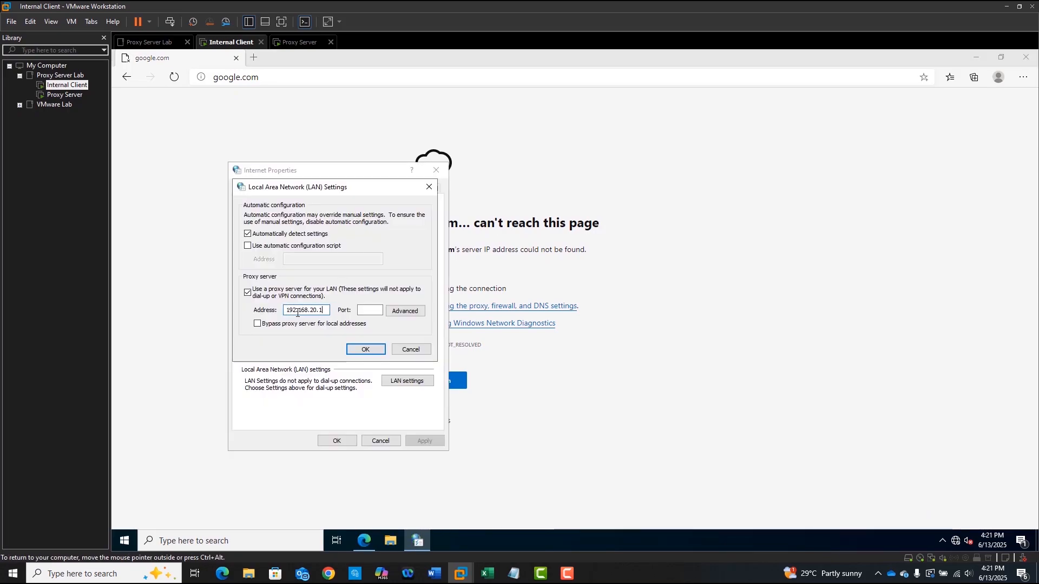
Enter proxy port 3128 after 192.168.20.1 in LAN settings and confirm both dialogs
left_click(369, 310)
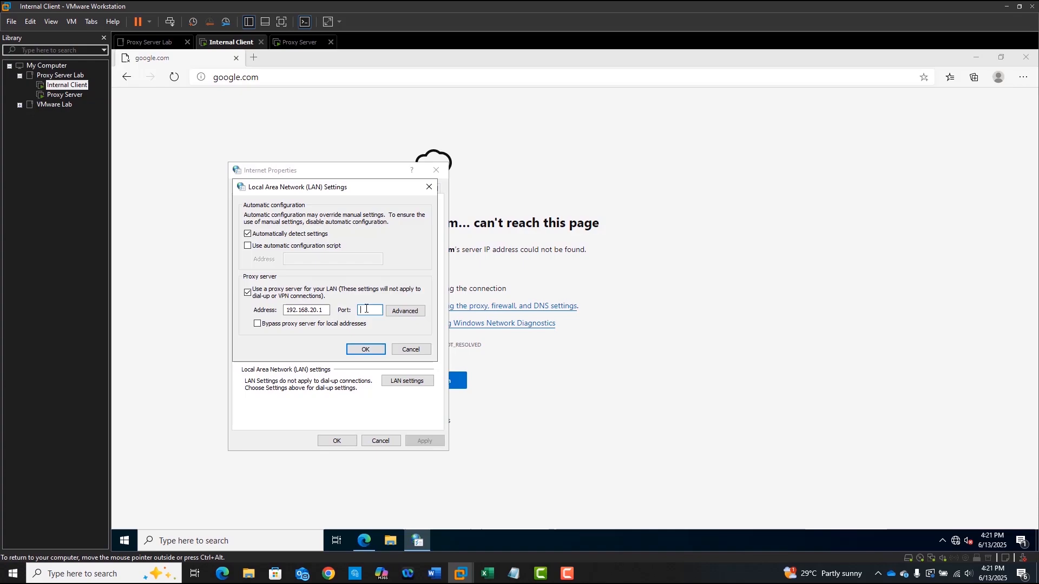
type("3128")
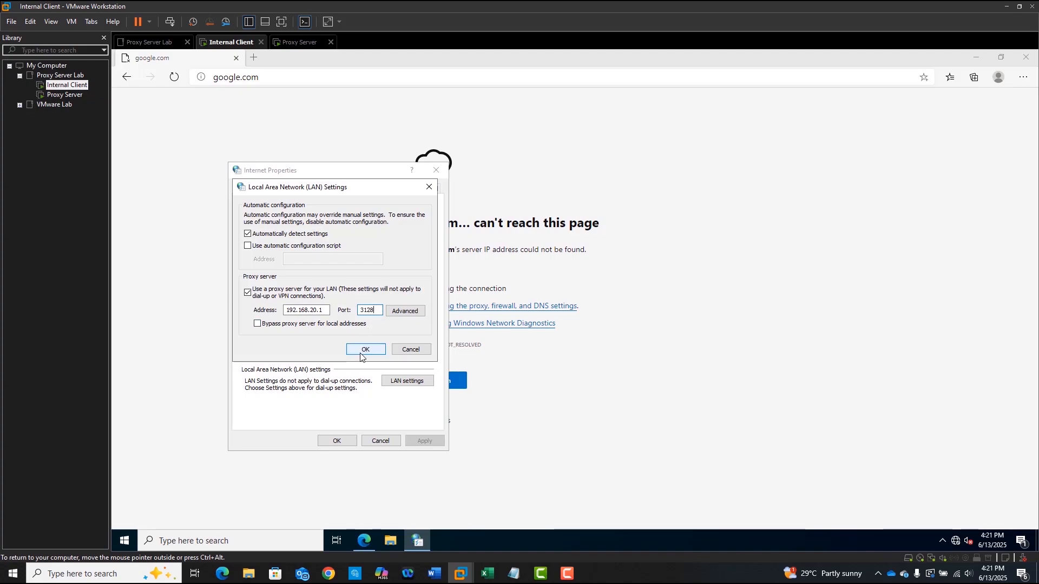
left_click(365, 349)
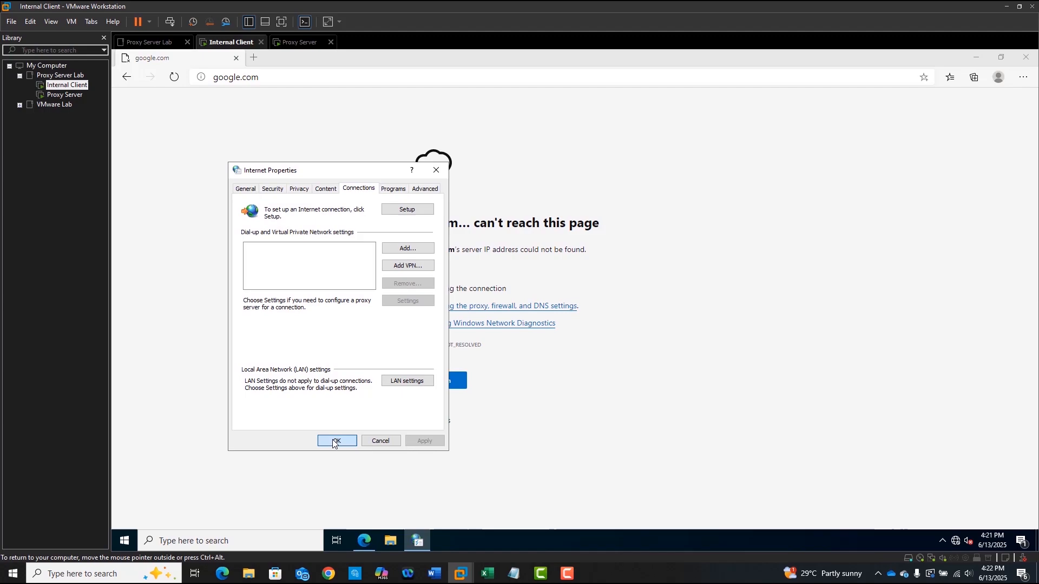
left_click(336, 441)
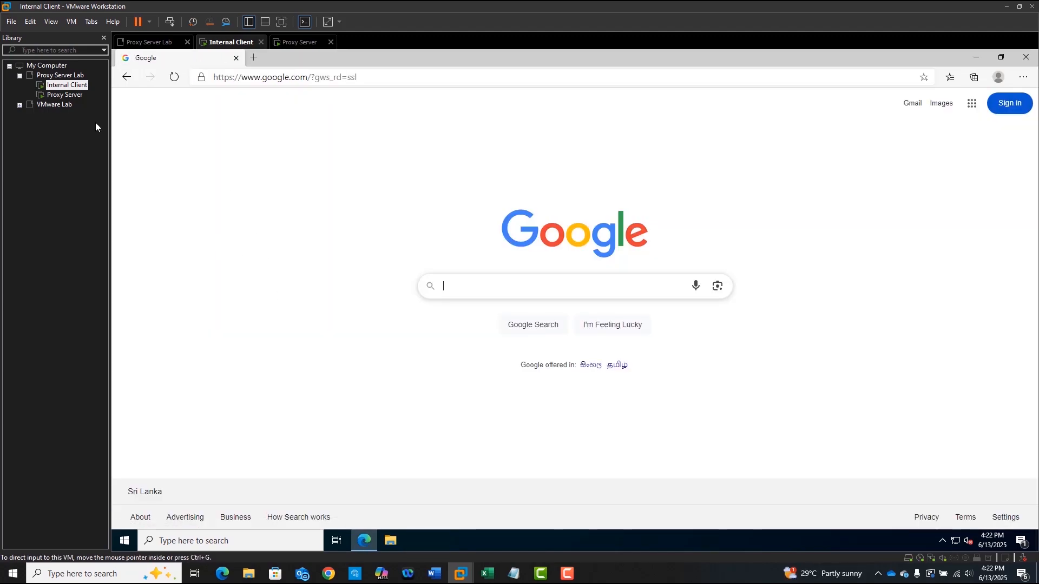
Switch to the Proxy Server Ubuntu VM to use its terminal
left_click(302, 42)
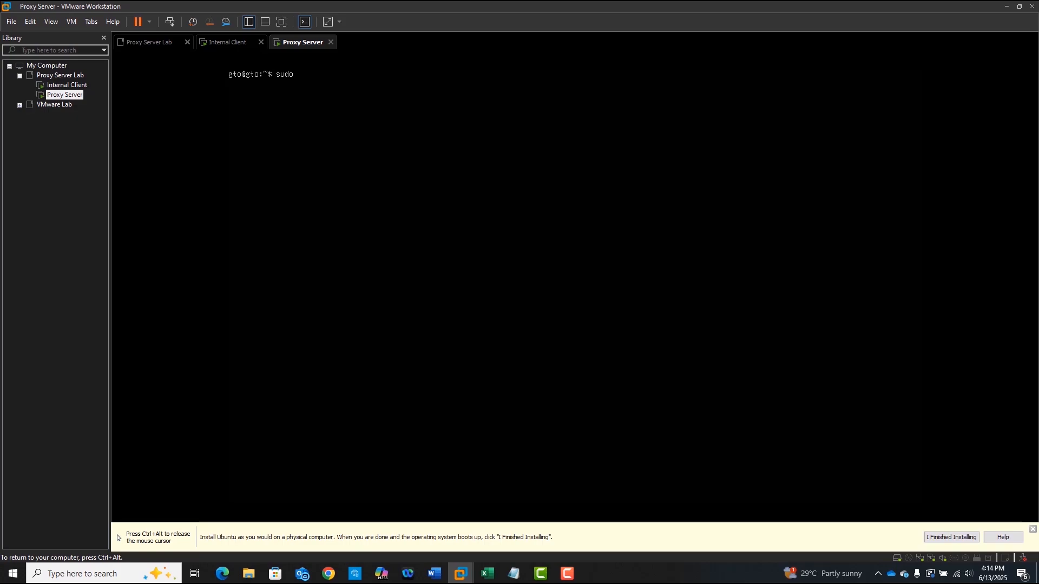
Run sudo apt update and sudo apt install squid, then clear the terminal
type("apt u")
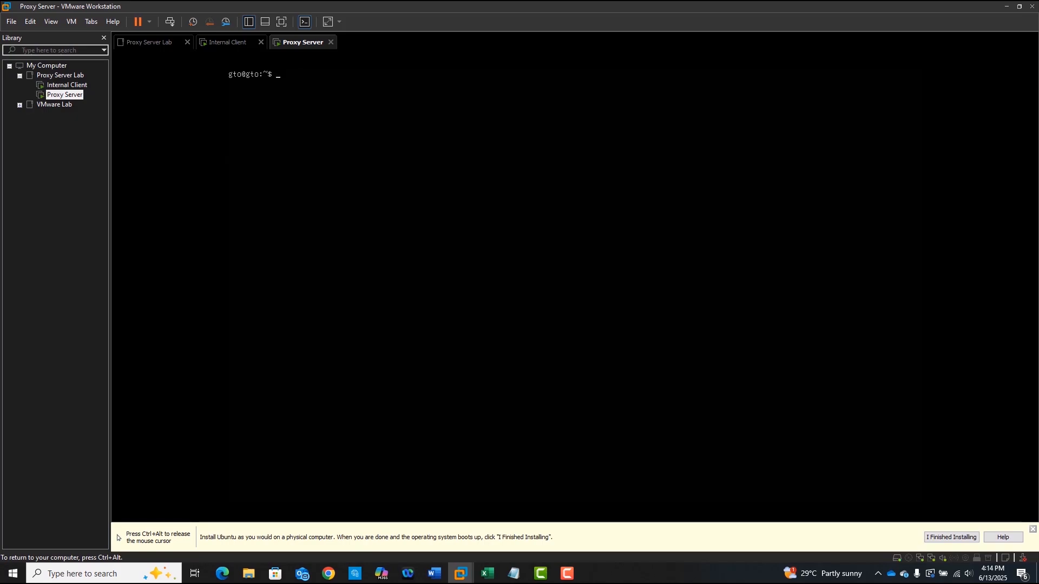
type("sudo apt")
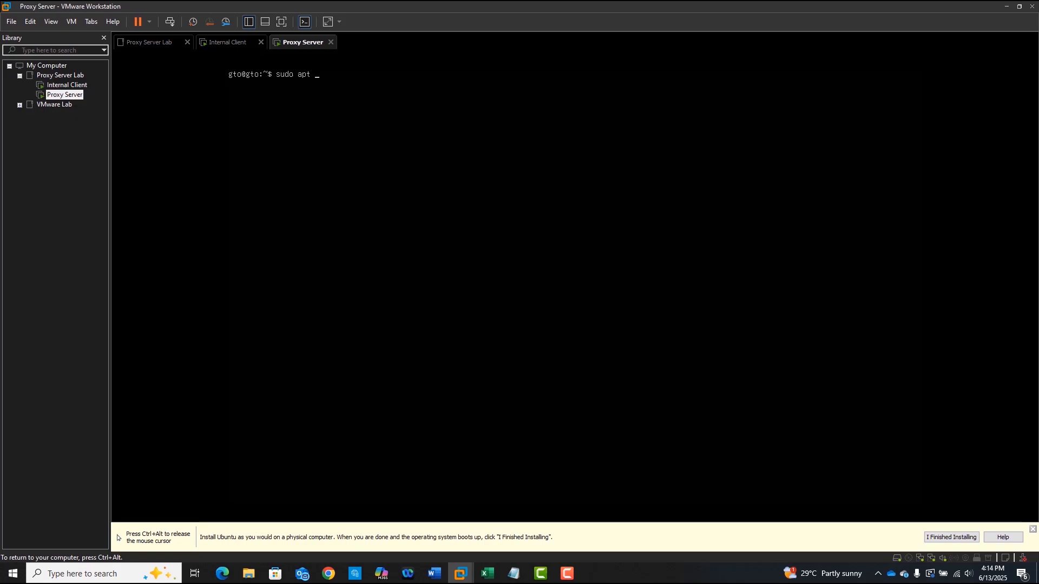
type("install squ")
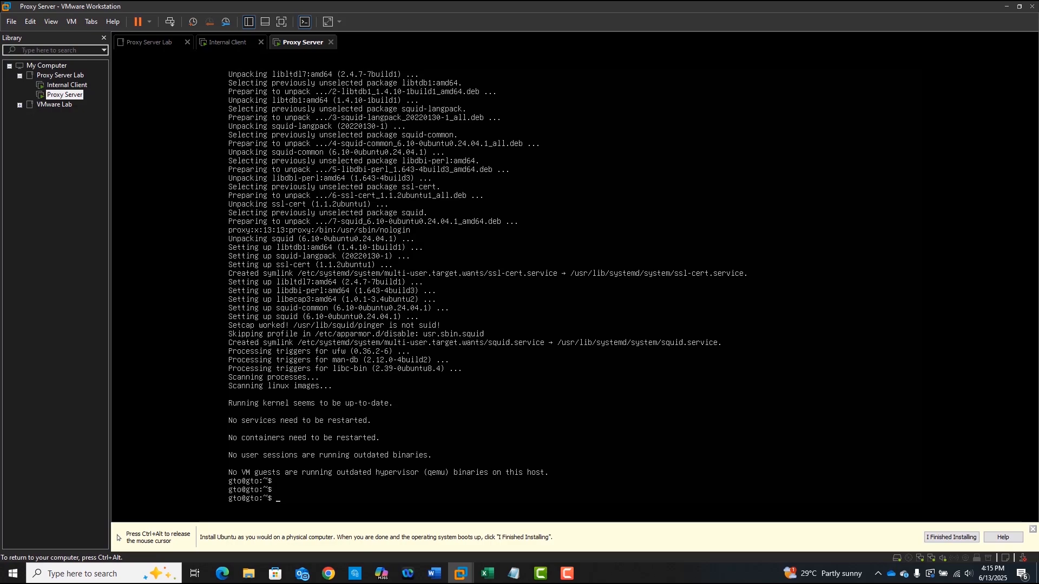
type("clear")
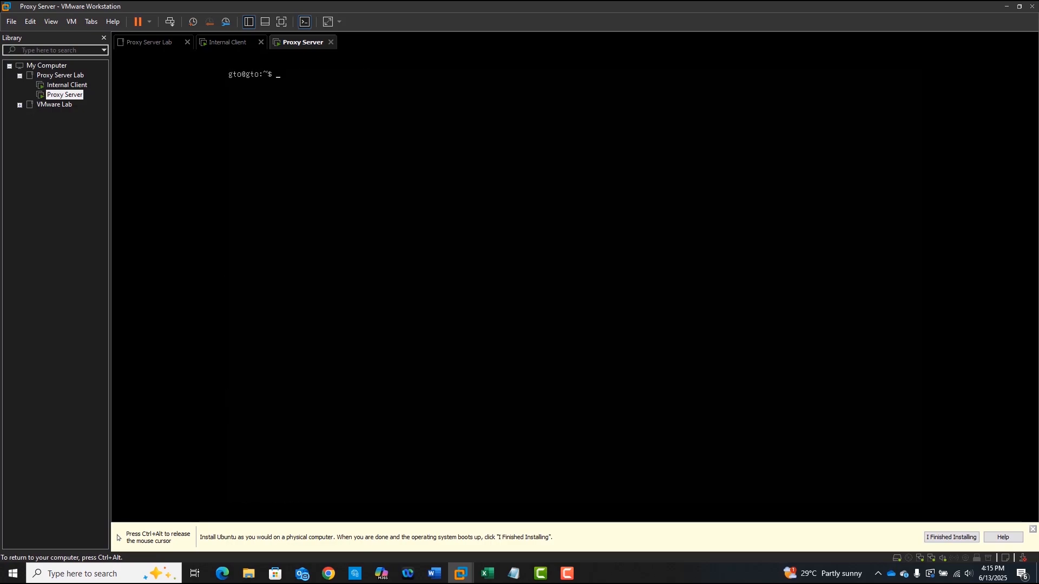
Open /etc/squid/squid.conf in nano with sudo, using Tab completion for the file name
type("sudo")
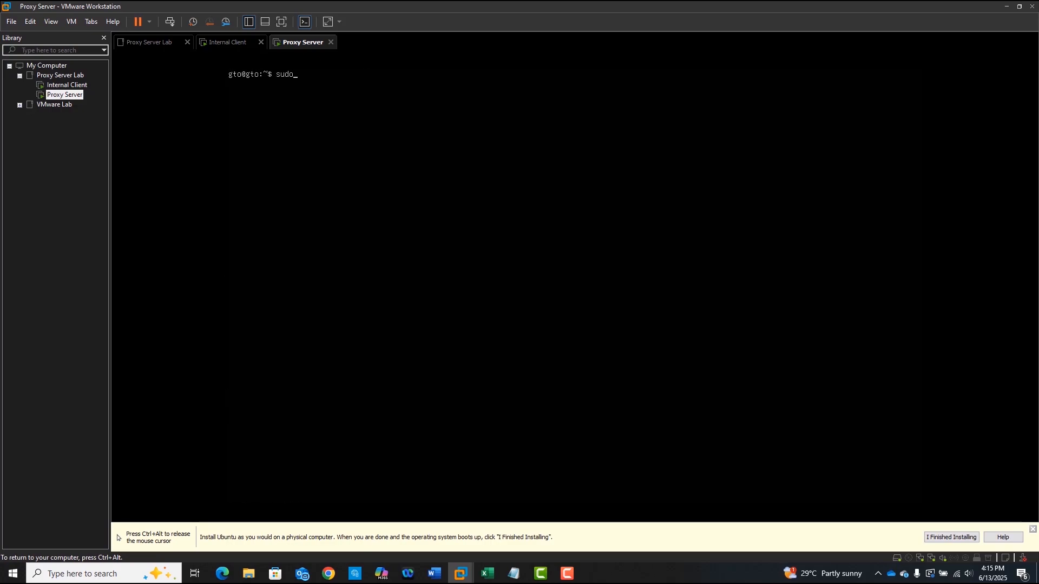
type("nano /etc")
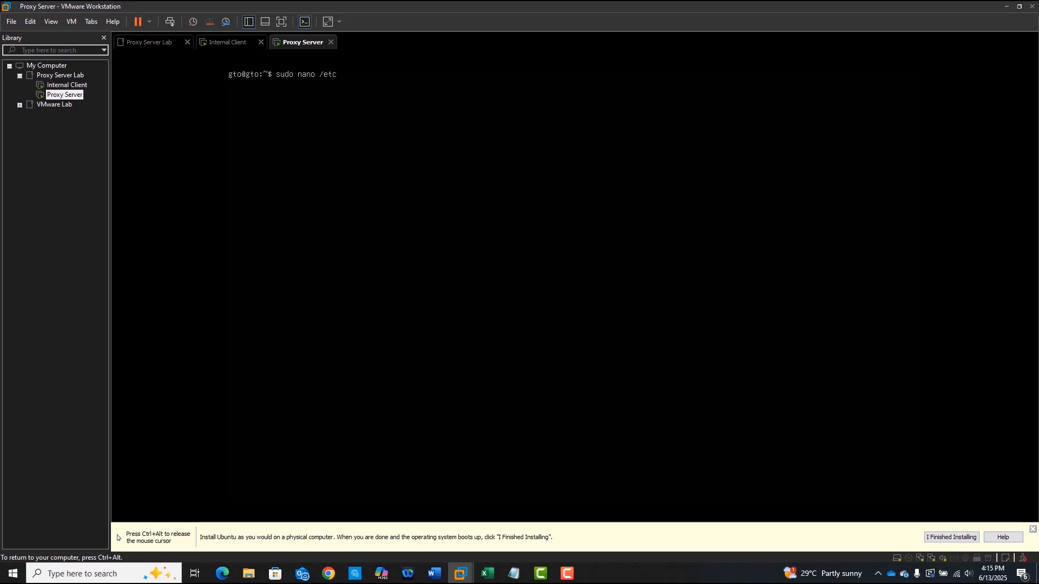
type("sq")
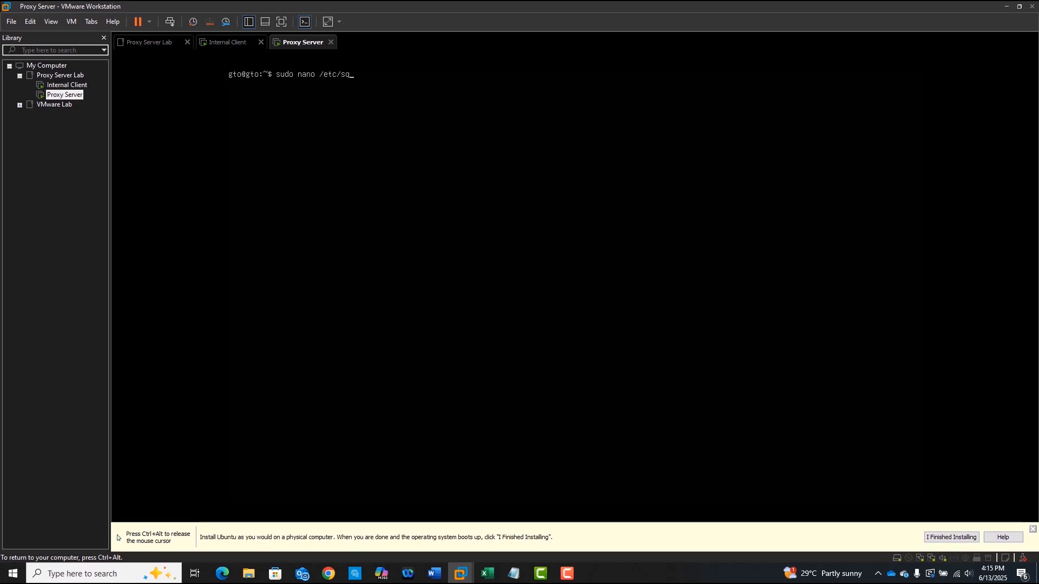
type("uid/")
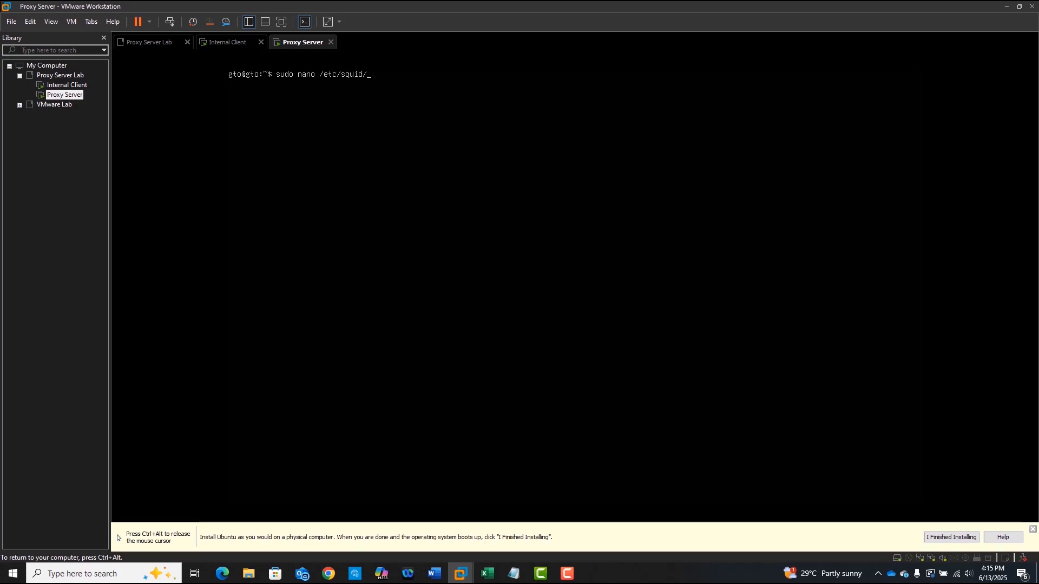
key("Tab")
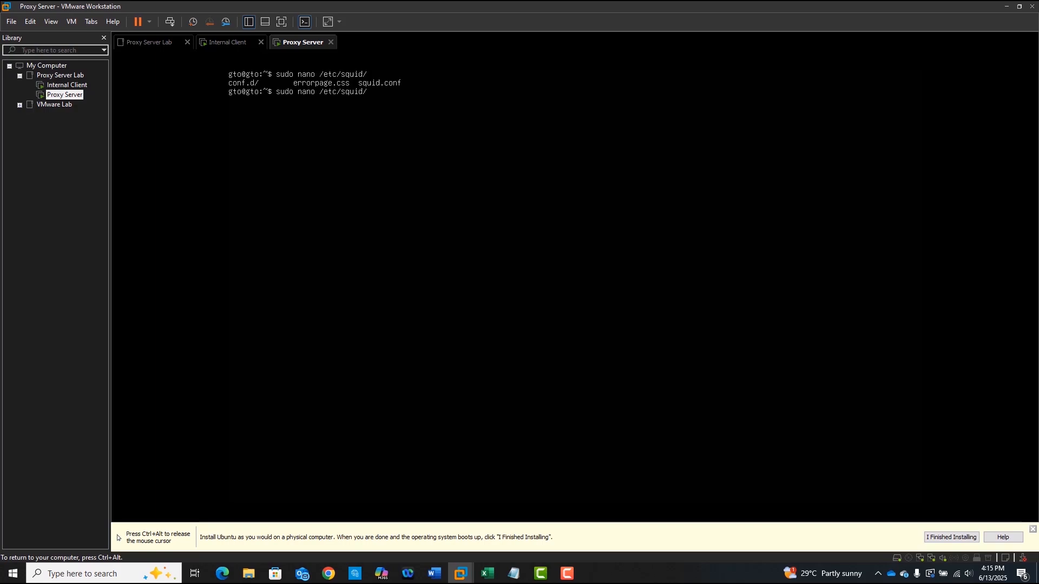
key("Enter")
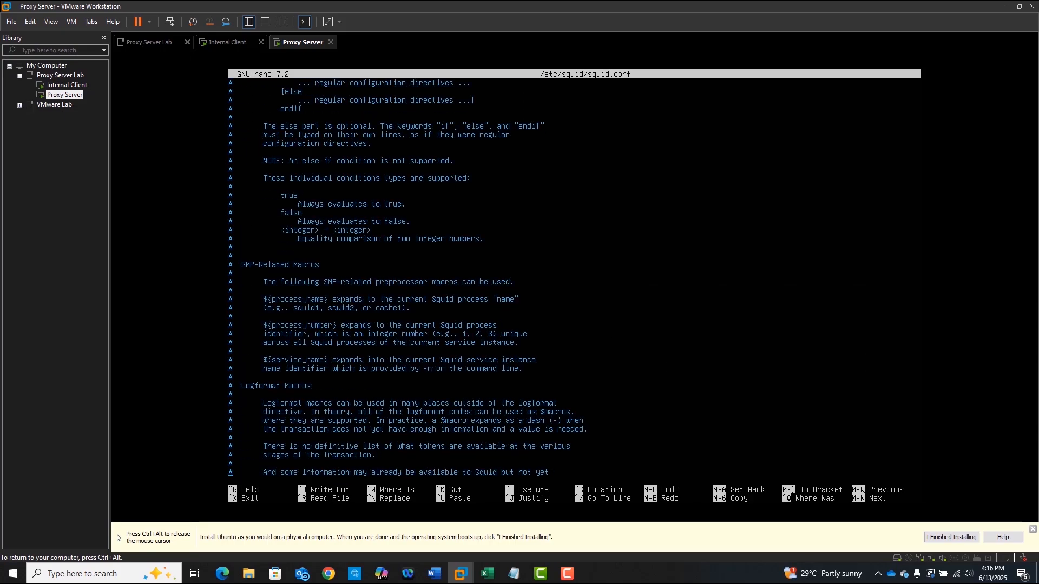
Add the directive http_port 3128 on a new line in squid.conf
scroll("down", 3)
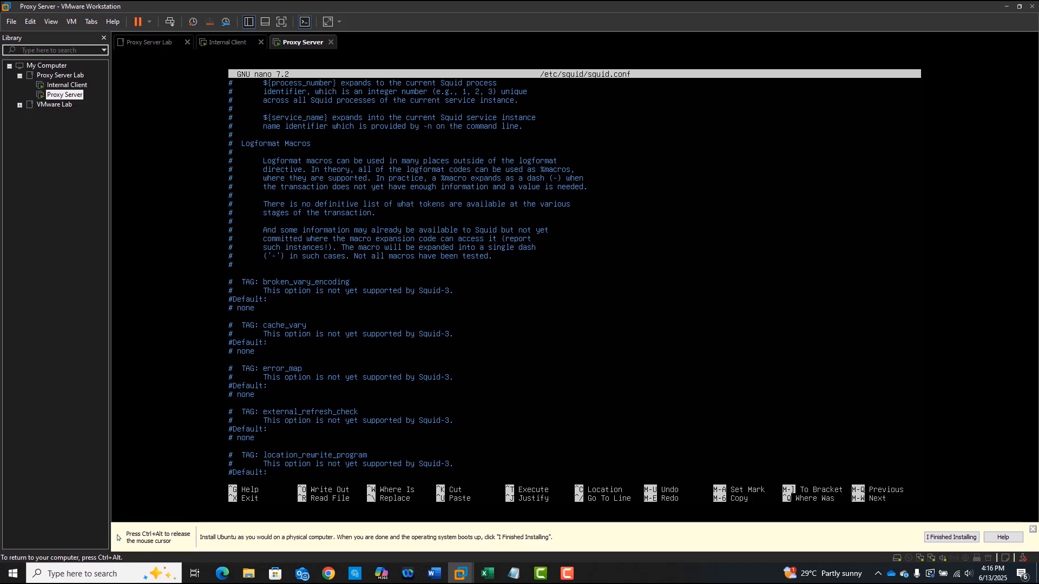
key("enter")
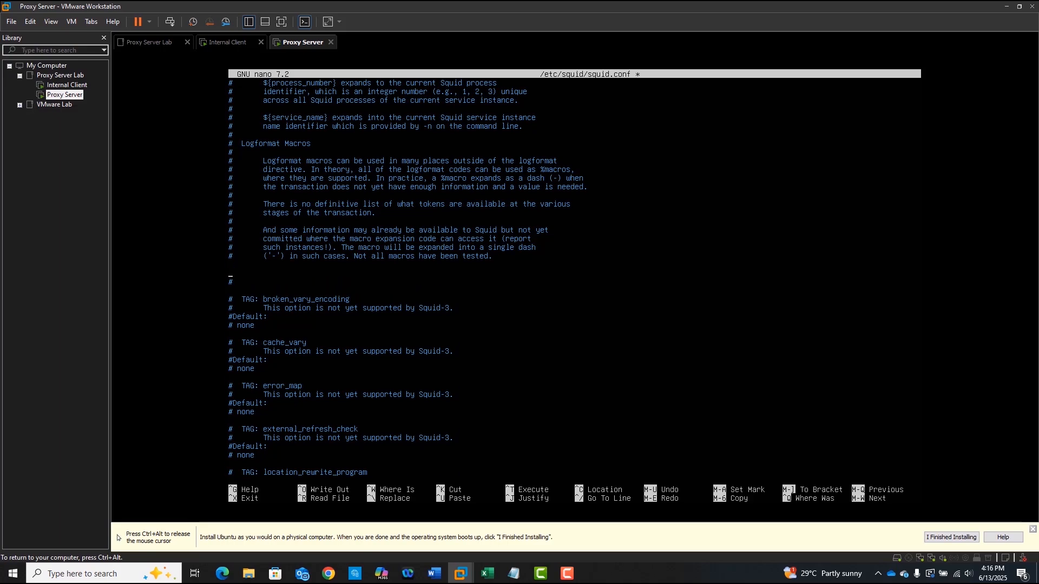
type("http_")
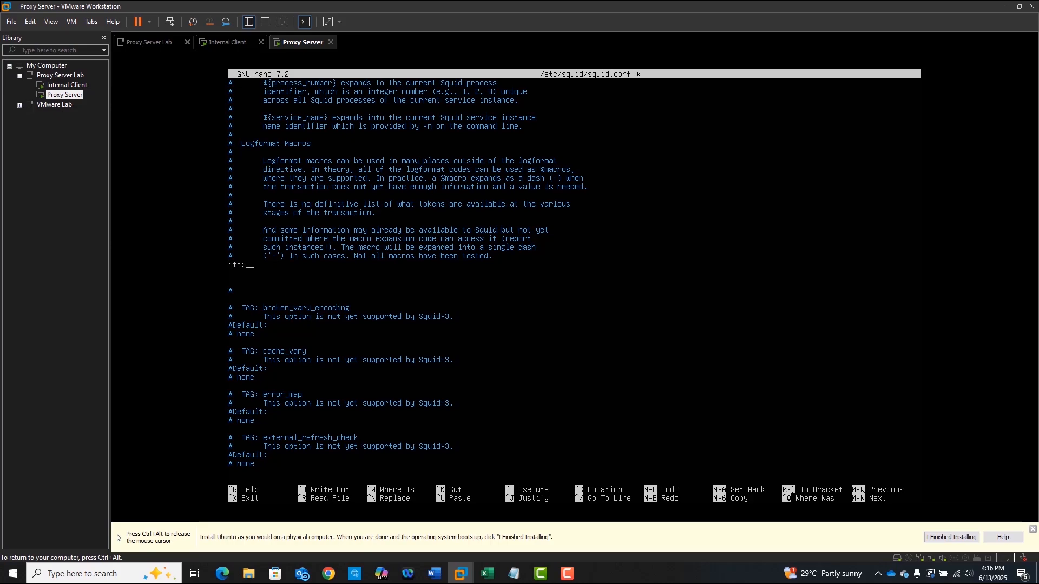
type("port")
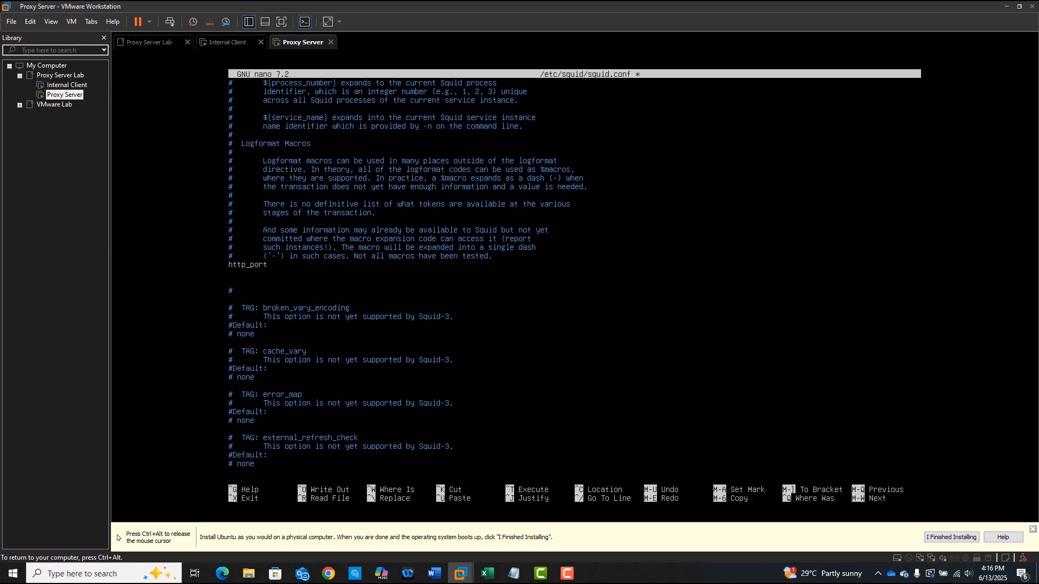
type("3128")
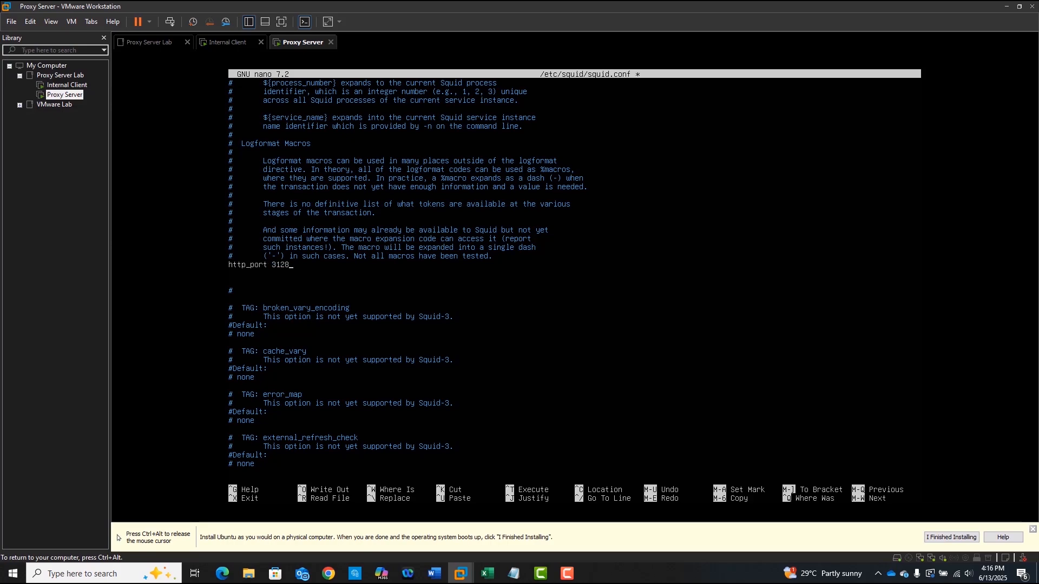
Add acl localnet src 192.168.20.0/24 and http_access allow localnet, then start saving
type("acl")
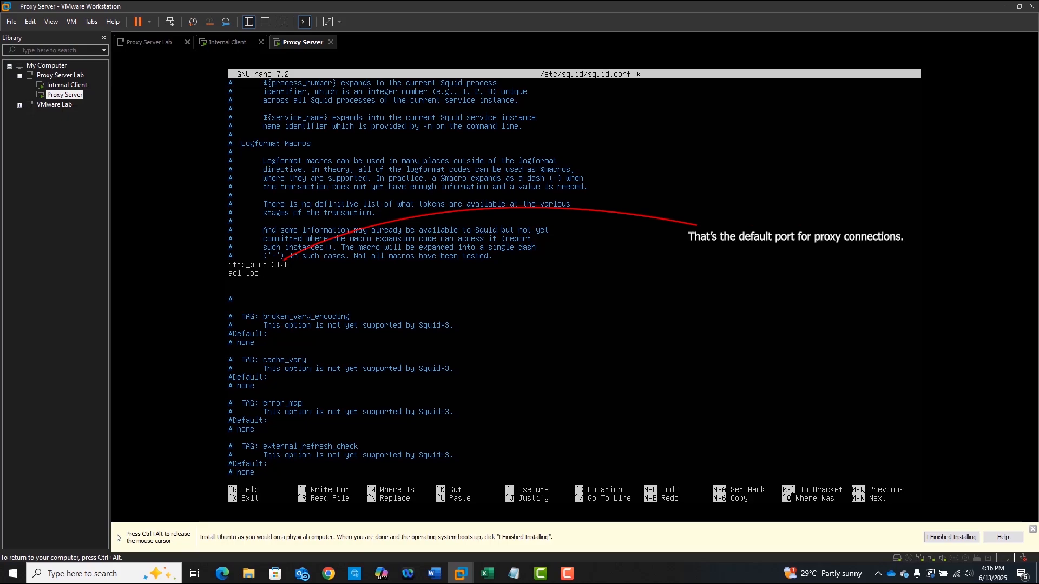
type("localnet")
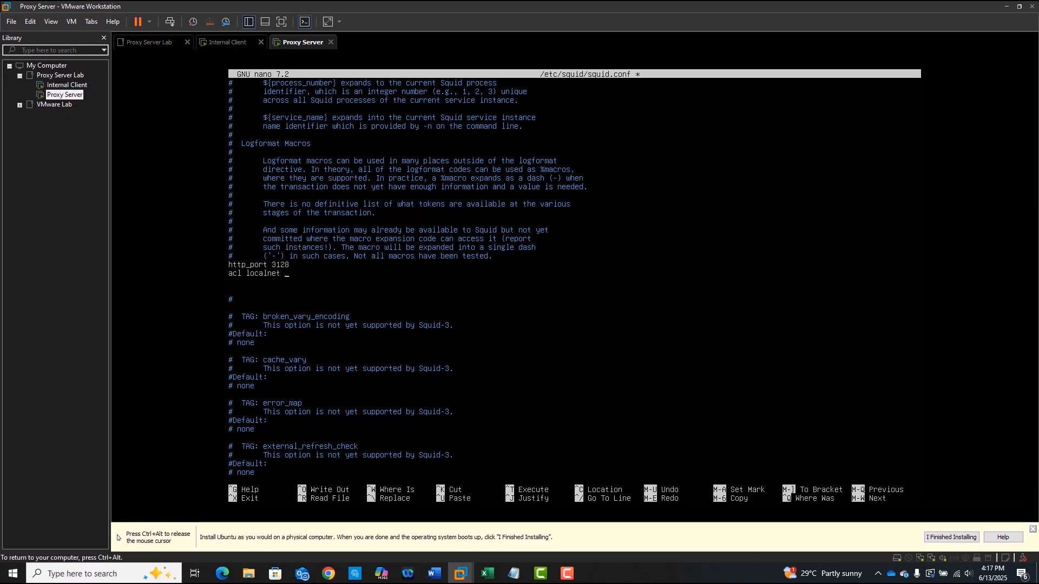
type("src 192")
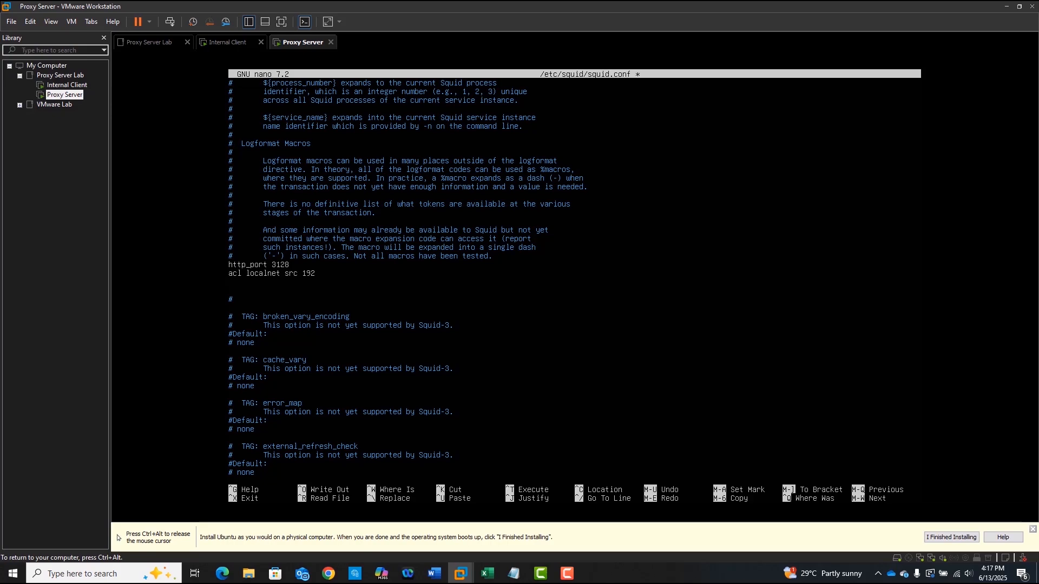
type(".168.20")
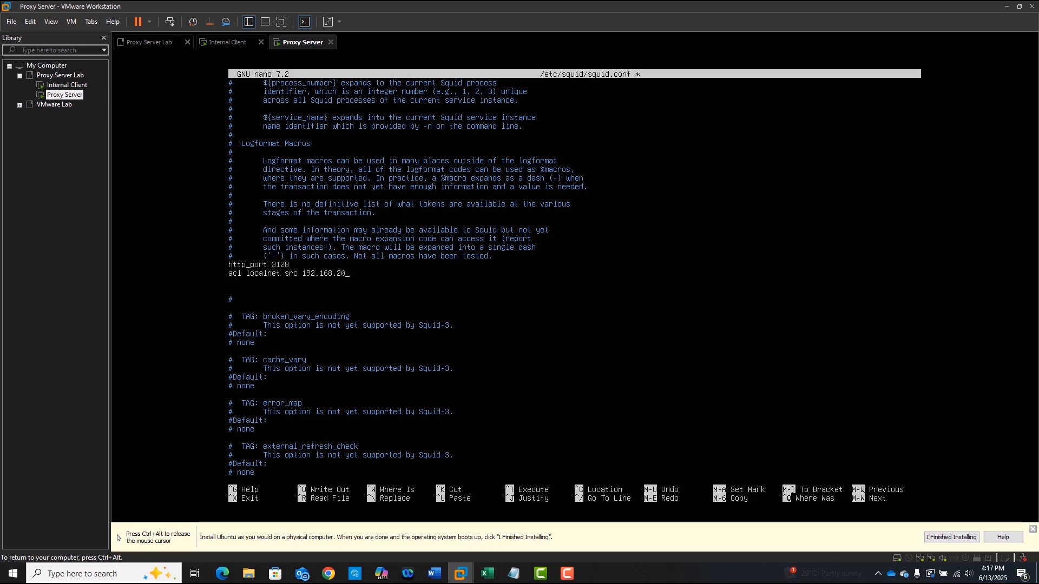
type("0/24")
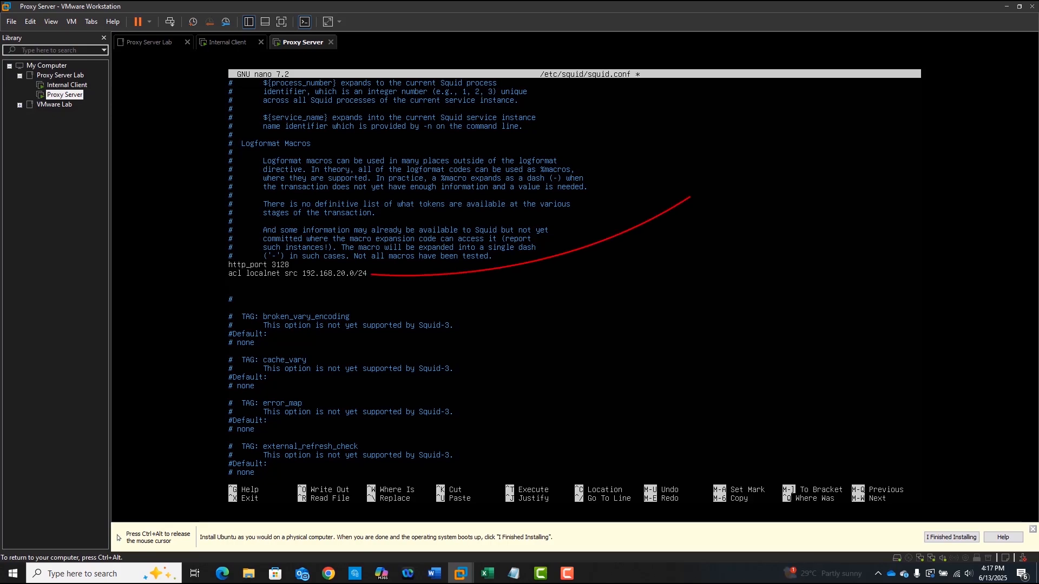
type("http_access allow lo")
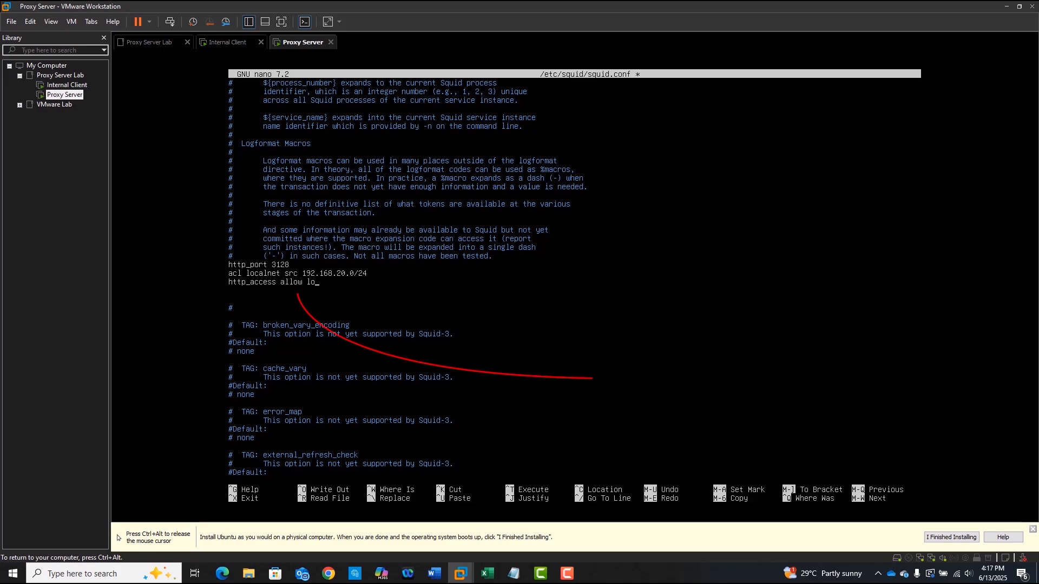
type("calnet")
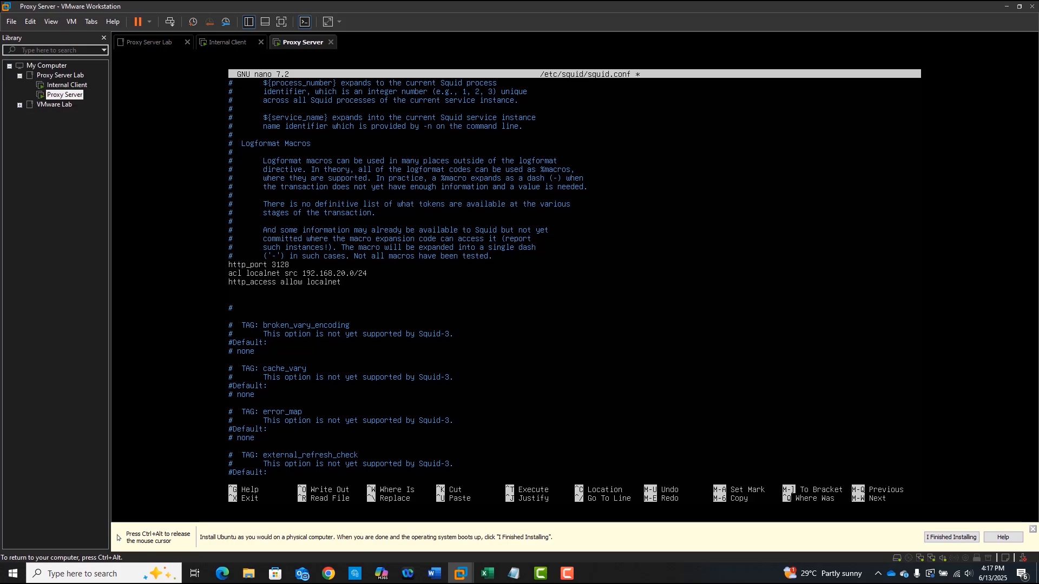
key("ctrl+o")
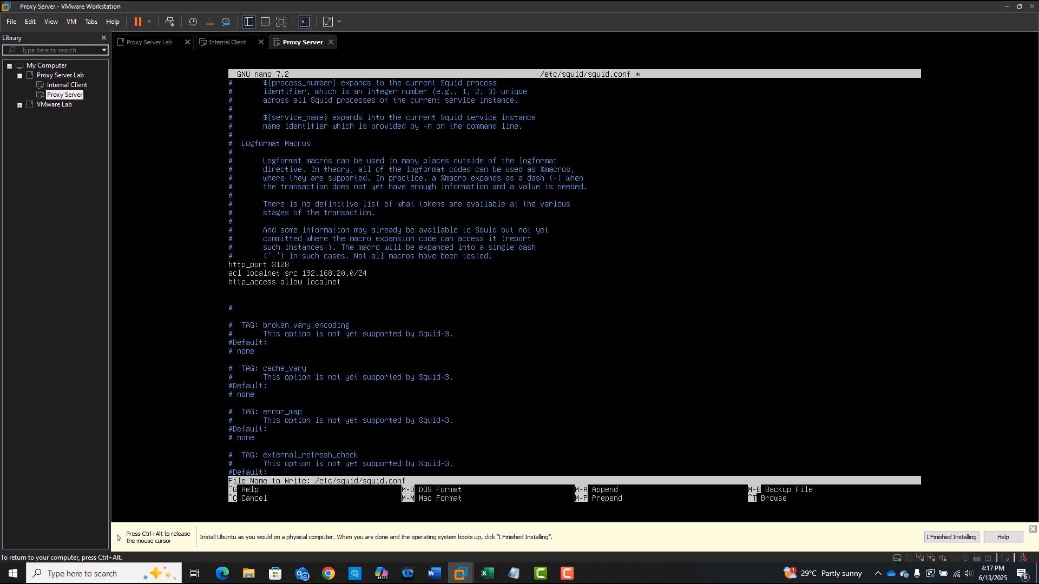
Confirm saving squid.conf, leave nano and clear the terminal
key("Enter")
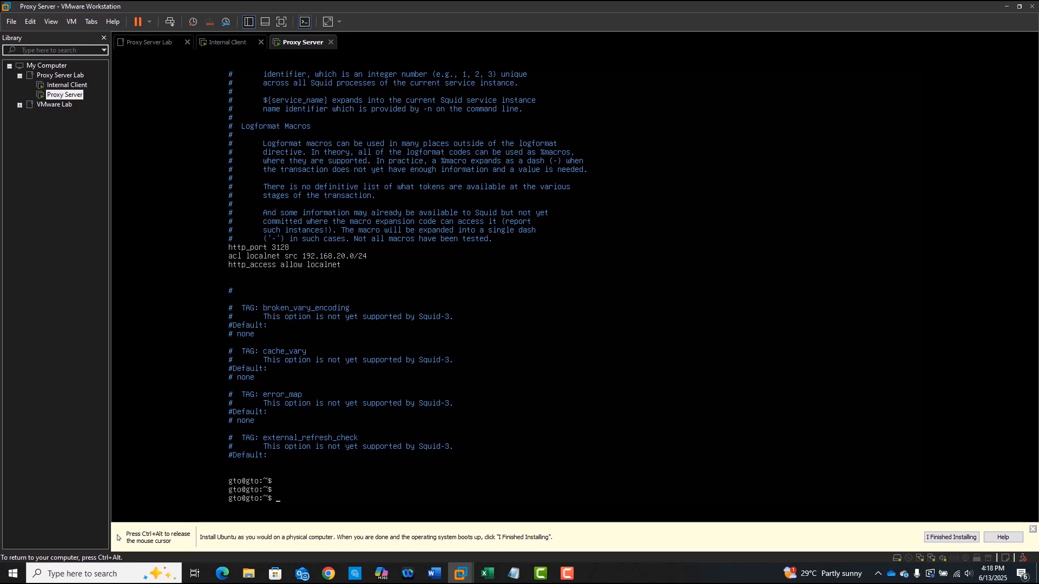
type("clear")
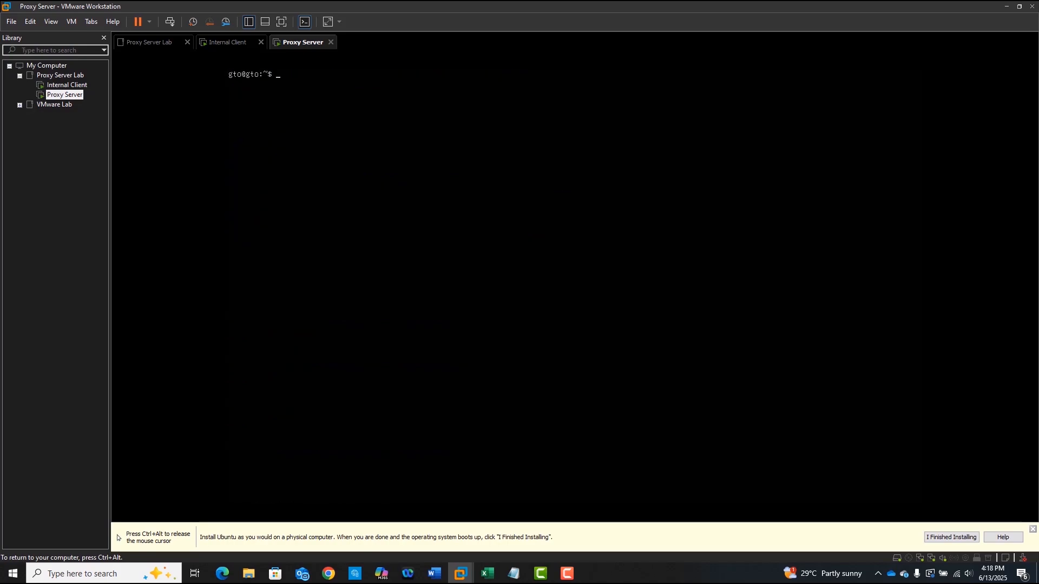
Restart Squid with sudo systemctl restart squid and switch to the Internal Client VM
type("sudo sys")
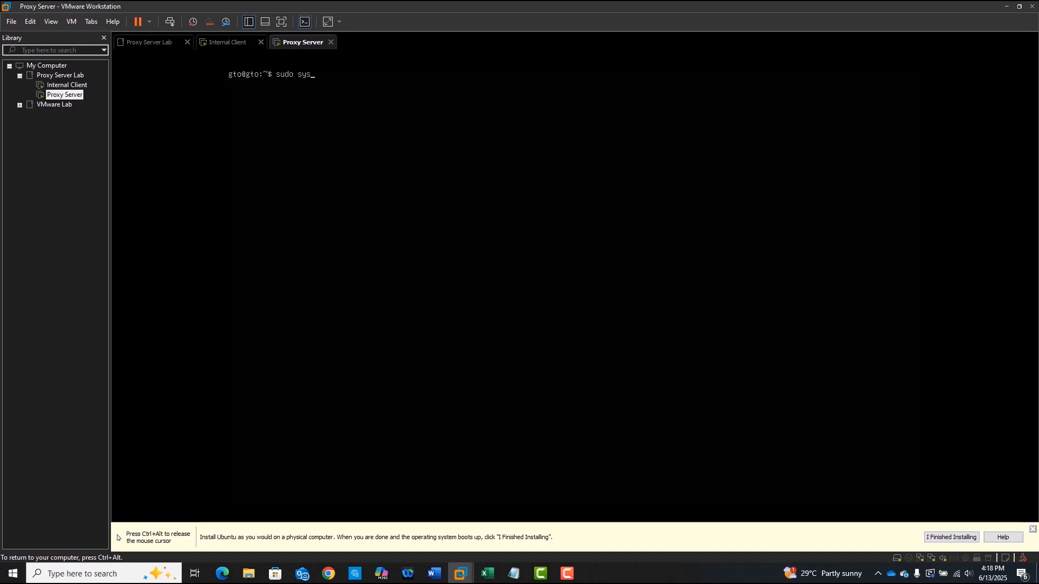
type("temctl")
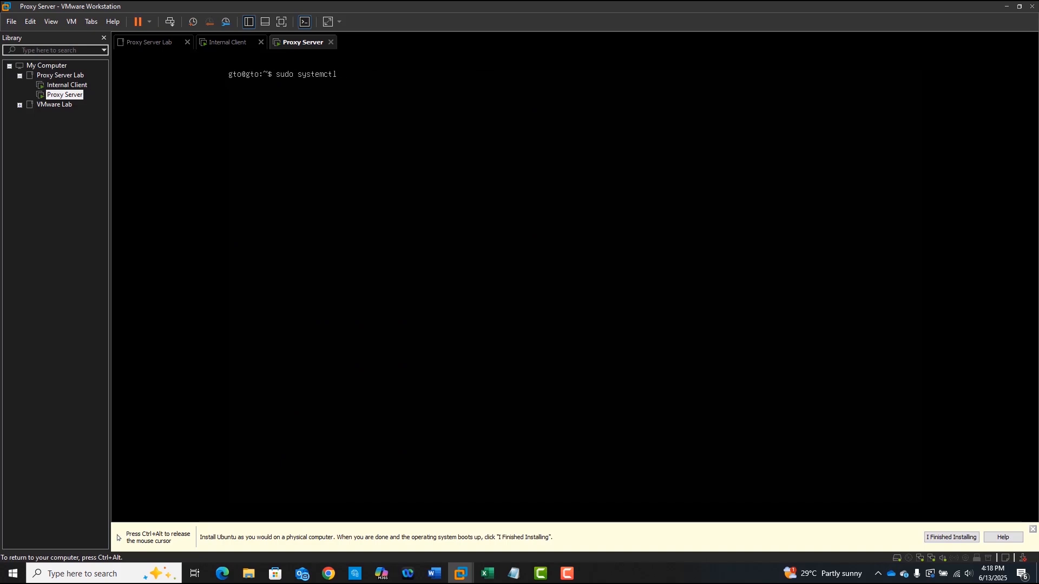
type("restart s")
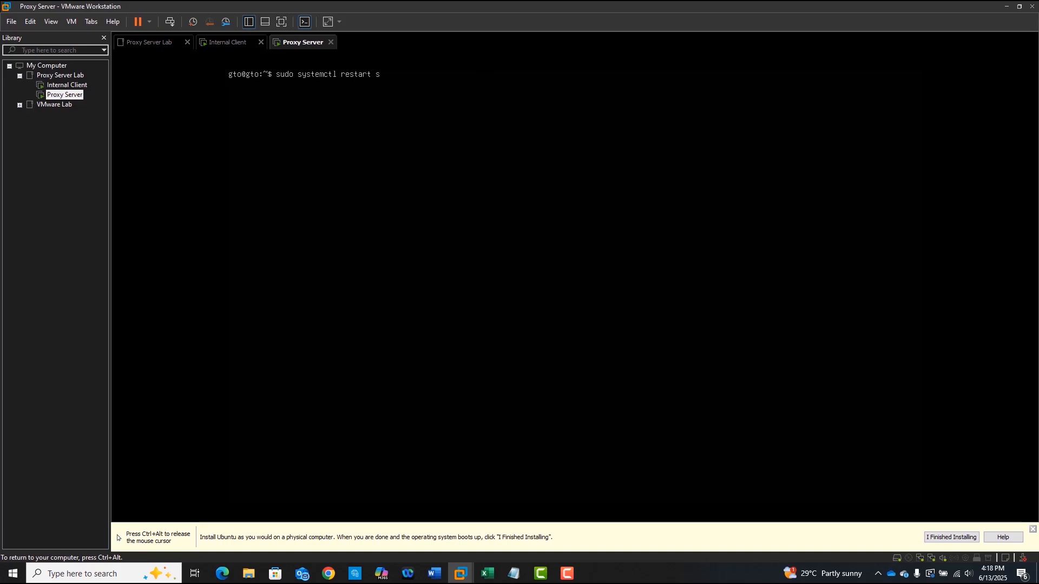
type("quid")
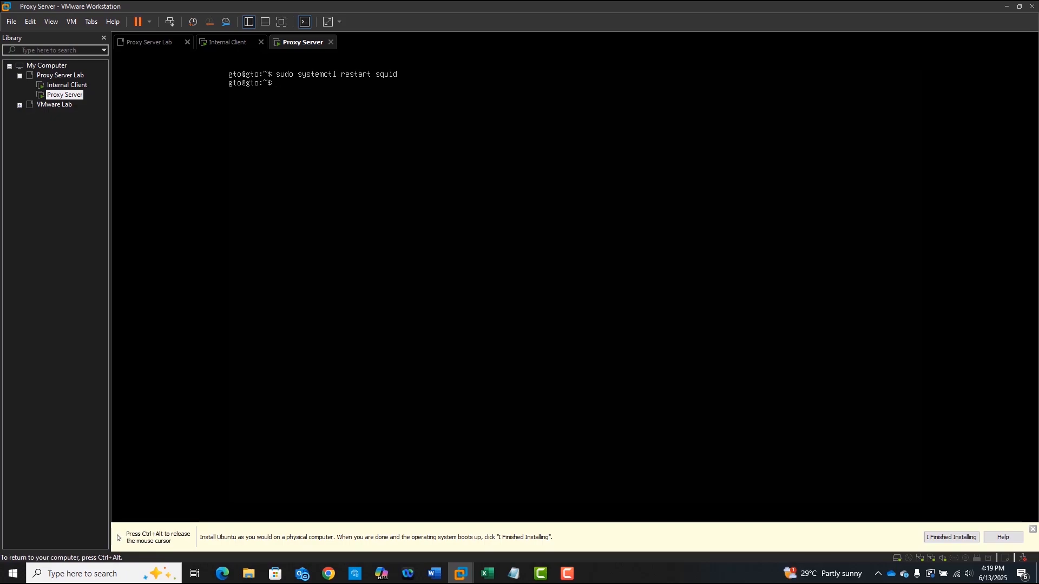
left_click(229, 42)
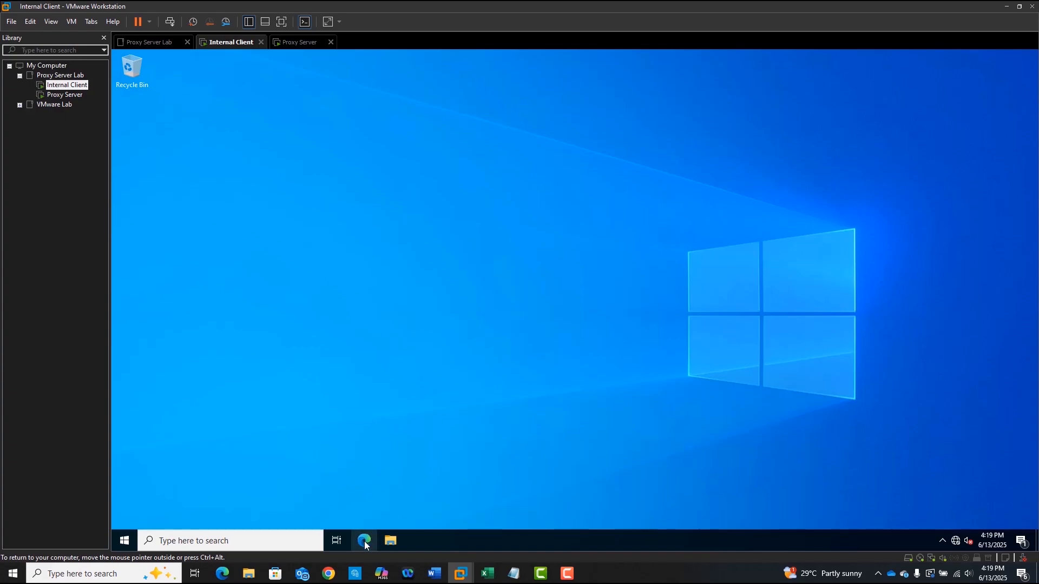
Try google.com in Edge on the client and find the page can't be reached
left_click(364, 540)
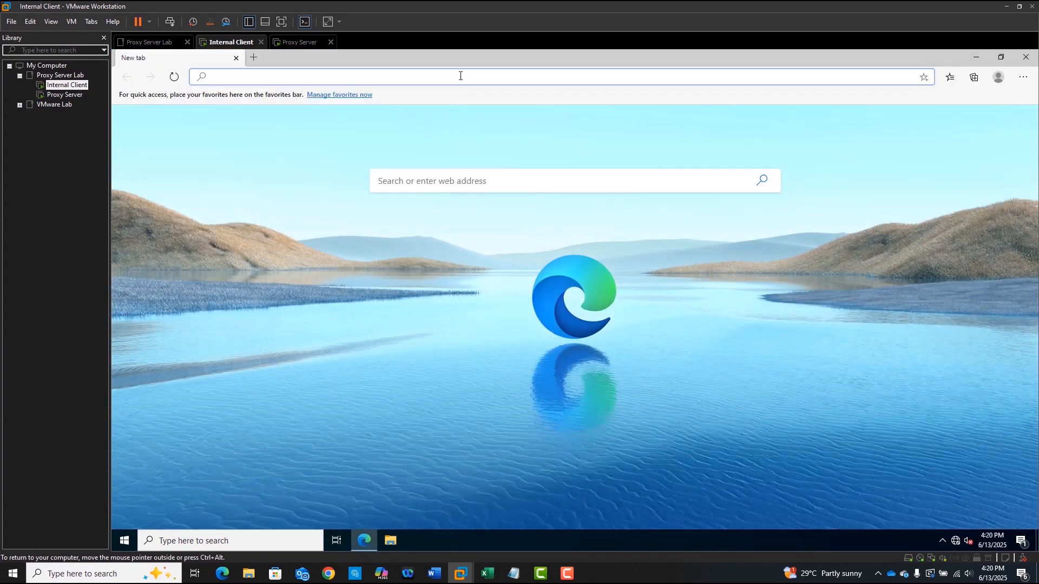
type("google.com")
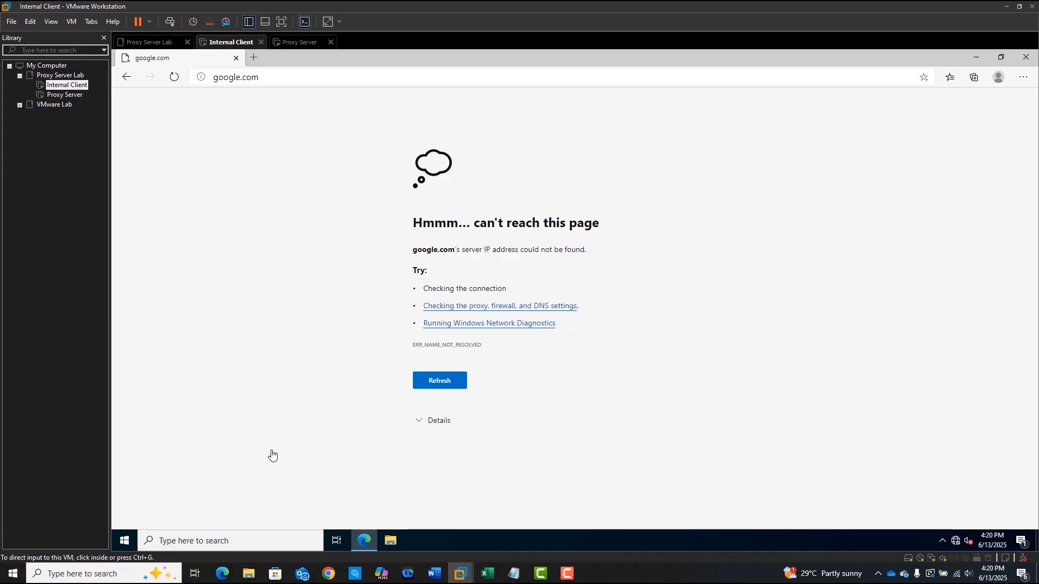
left_click(124, 539)
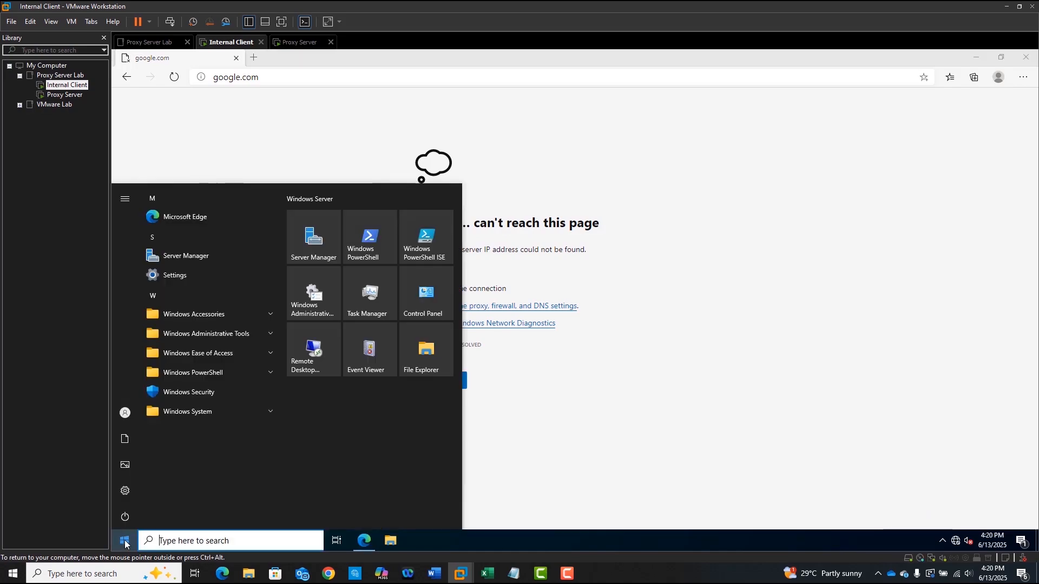
Find Internet Options from Start and enable a LAN proxy server
type("int")
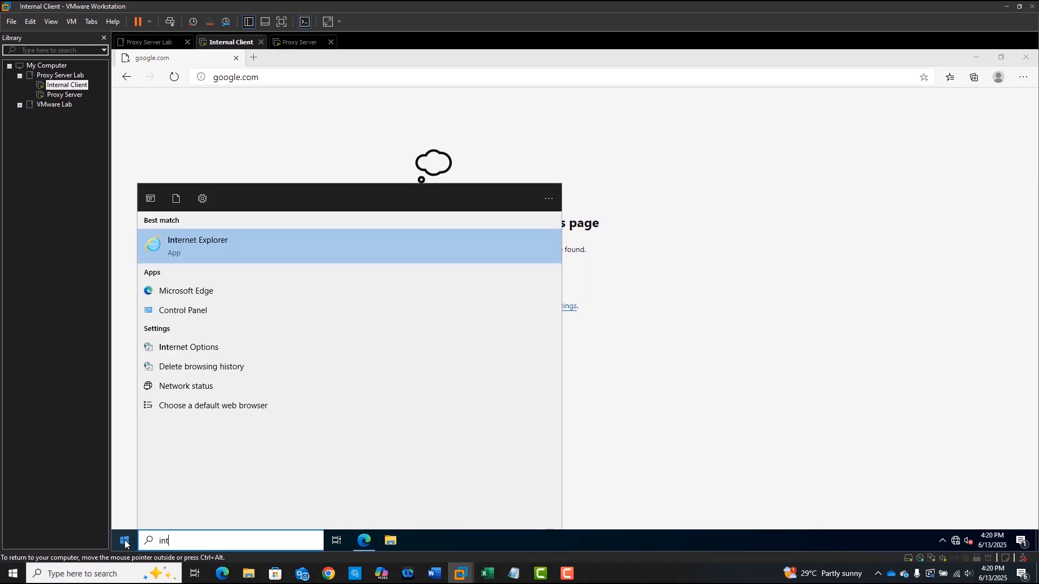
left_click(188, 346)
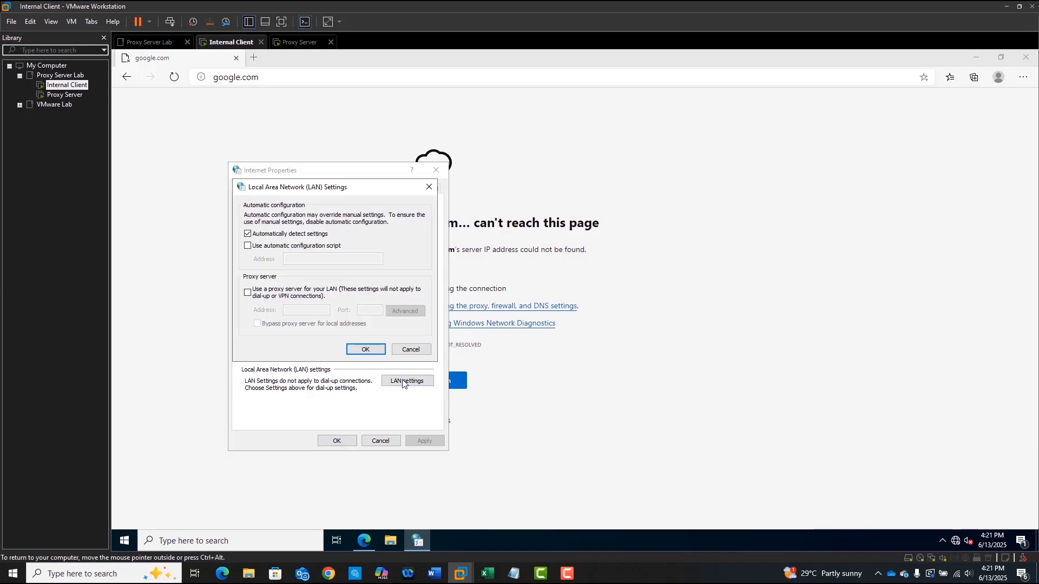
left_click(248, 292)
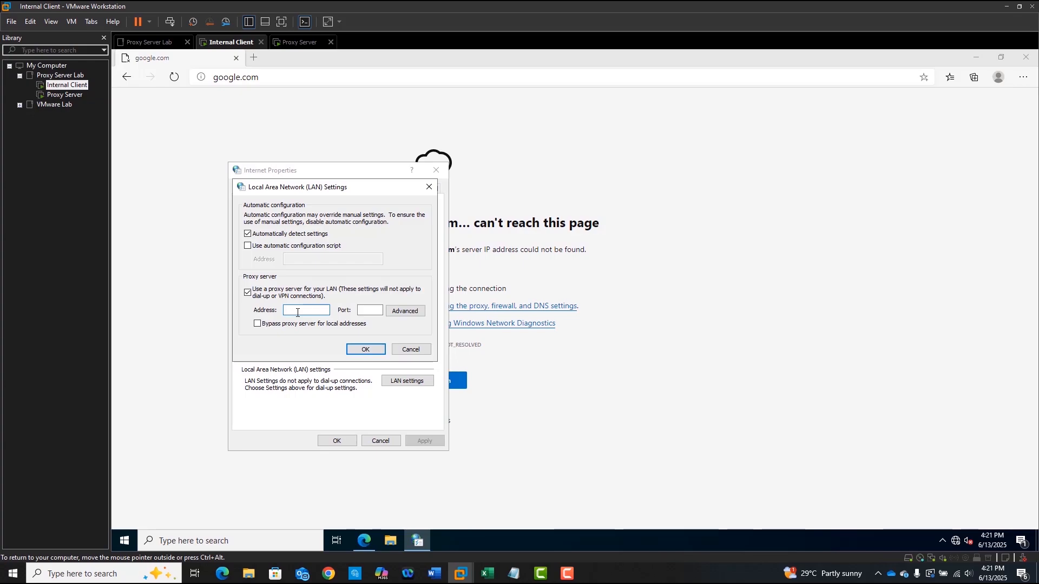
Set the proxy to 192.168.20.1 port 3128 and confirm both dialogs
type("192.168")
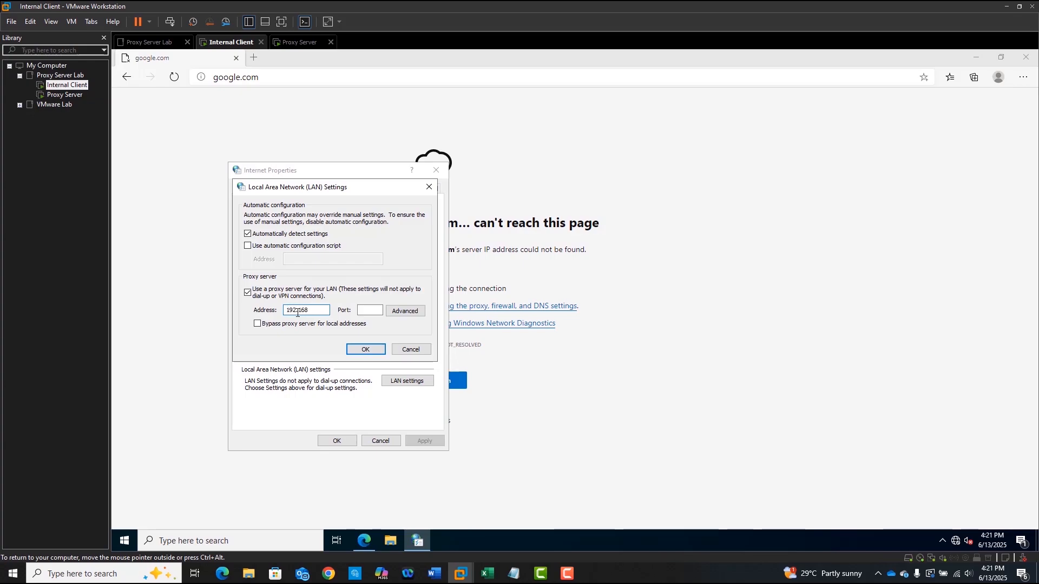
type(".20.1")
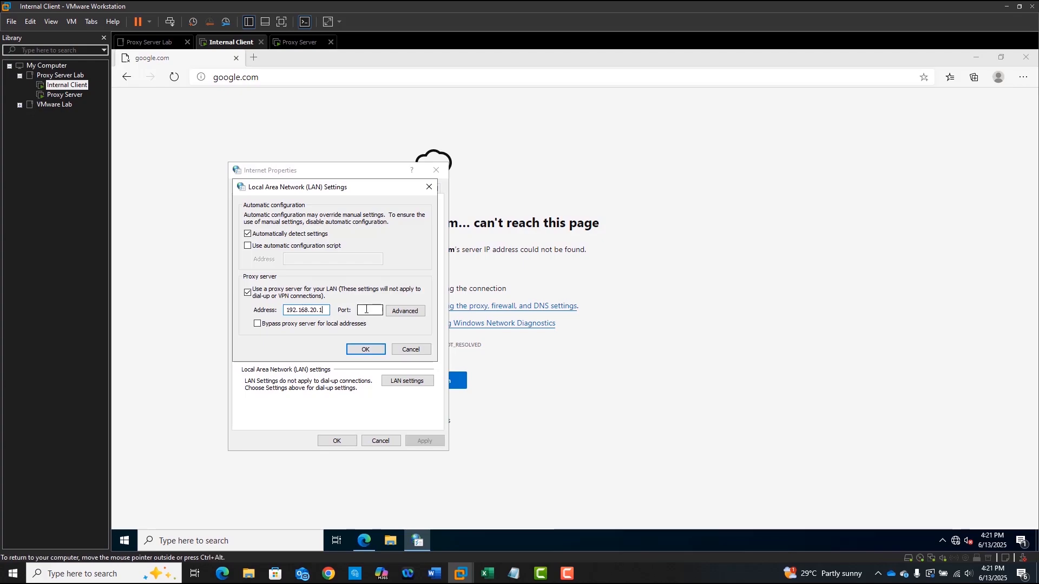
type("3")
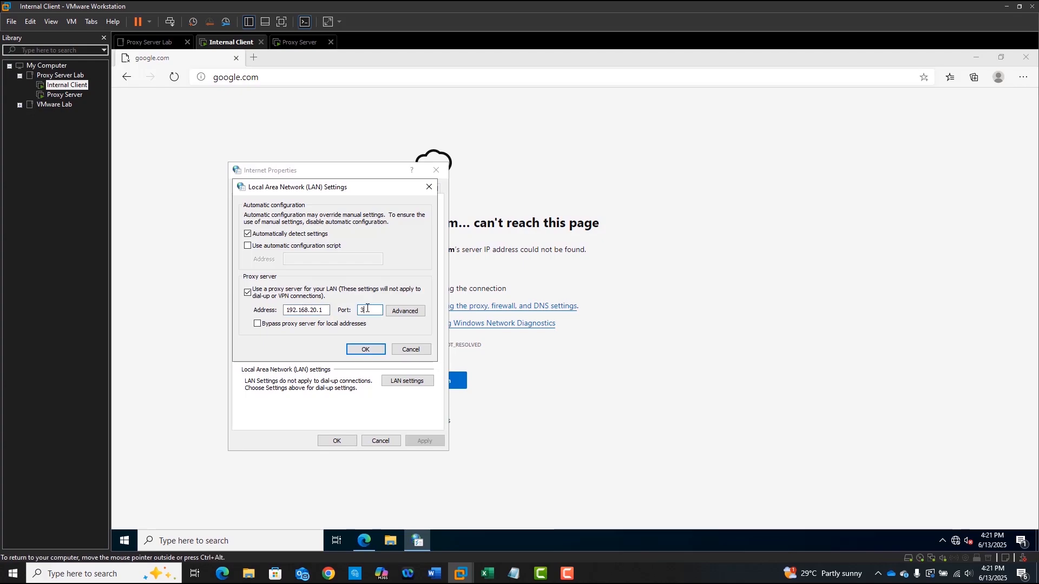
type("128")
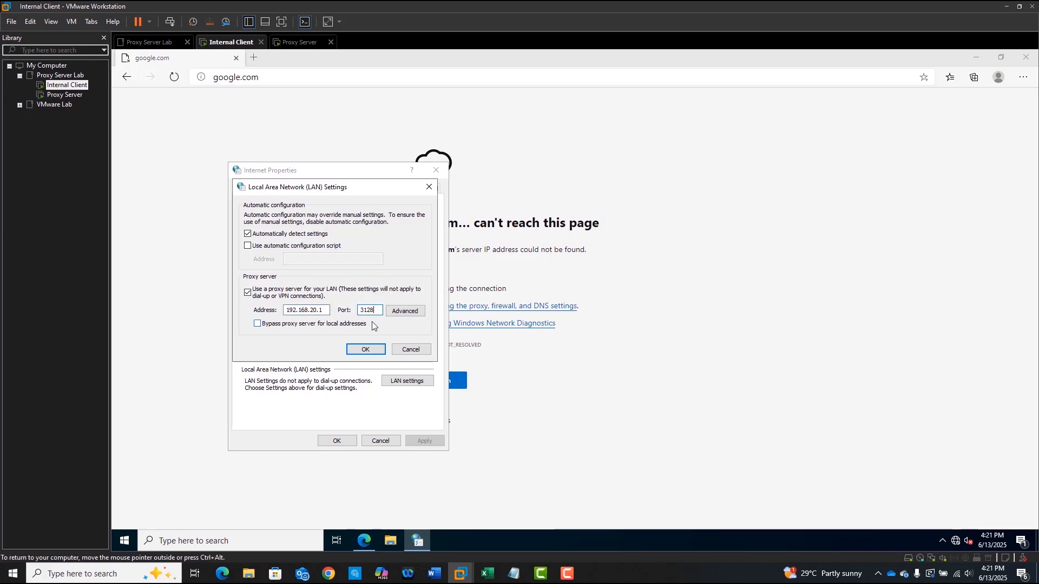
left_click(365, 350)
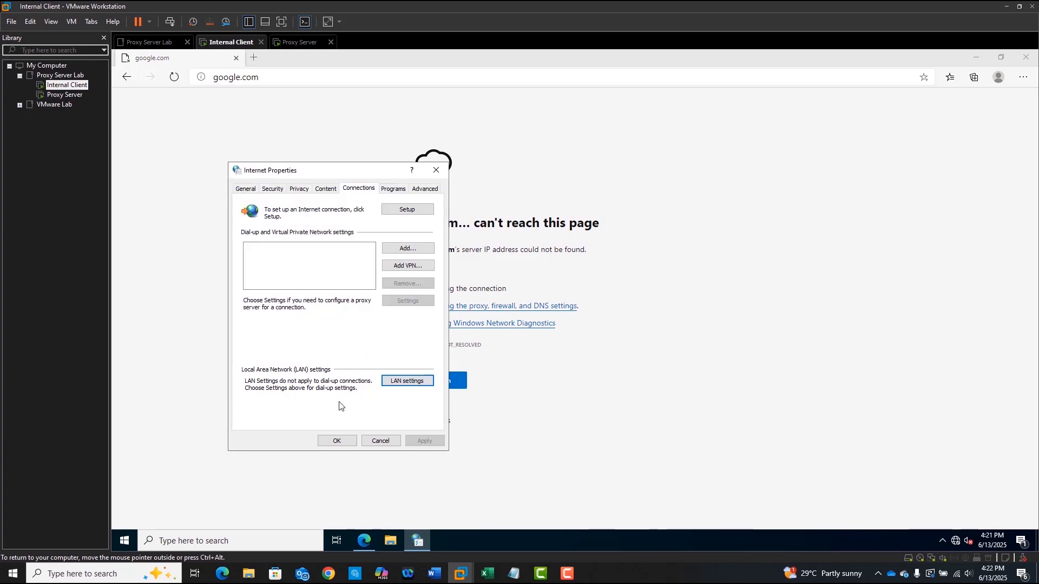
left_click(336, 440)
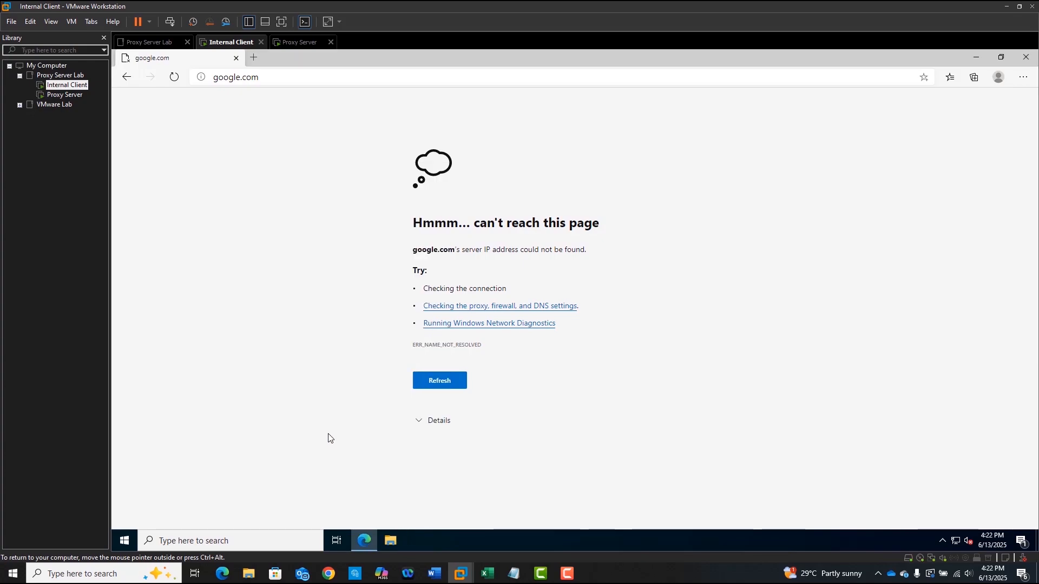
mouse_move(276, 313)
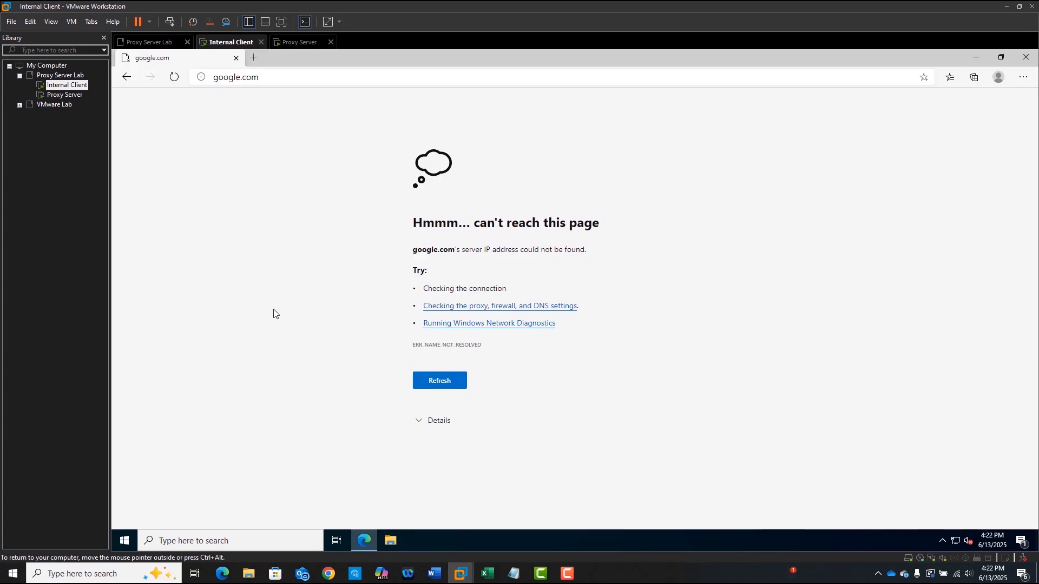
Switch back to the Proxy Server VM's terminal
left_click(438, 380)
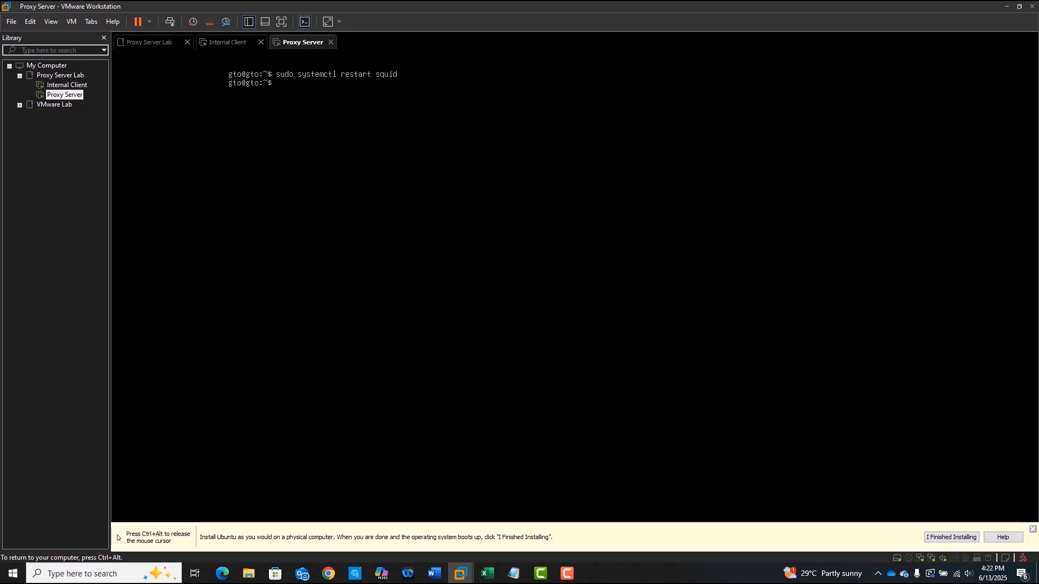
Follow /var/log/squid/access.log with sudo tail -f, showing client 192.168.20.100 requests
type("sudo")
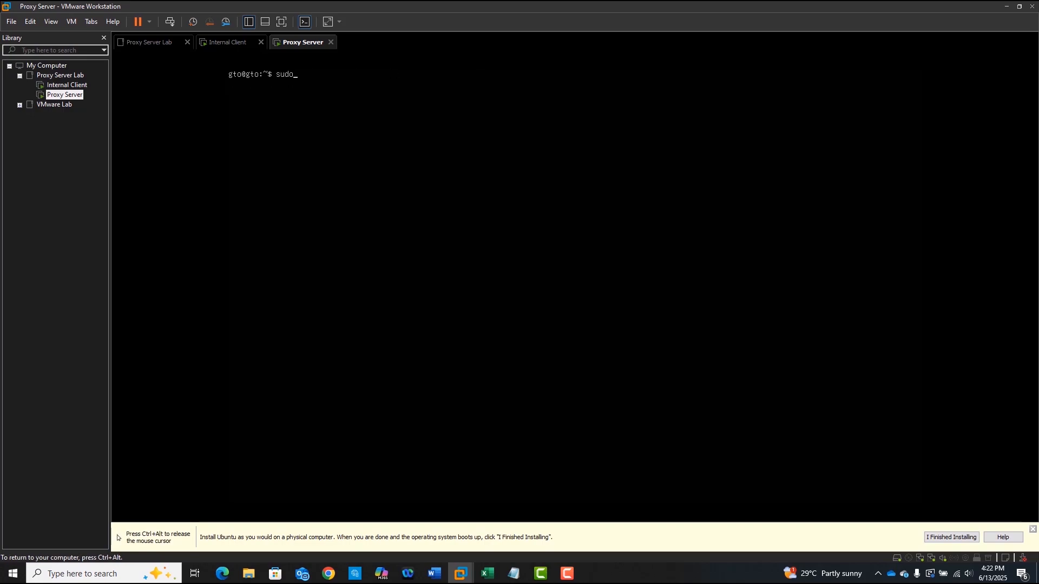
type("tail -f")
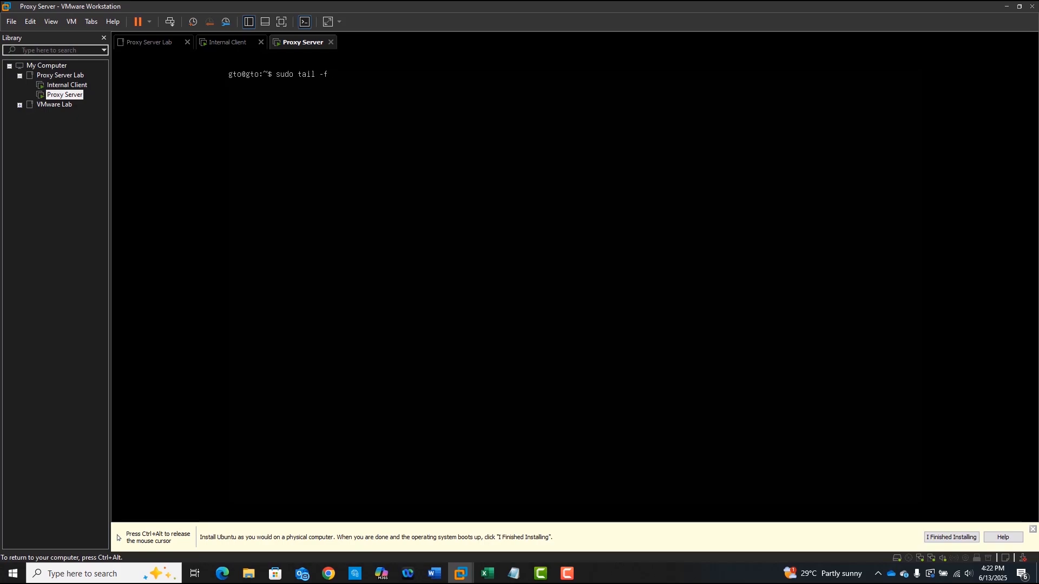
type("/var/log")
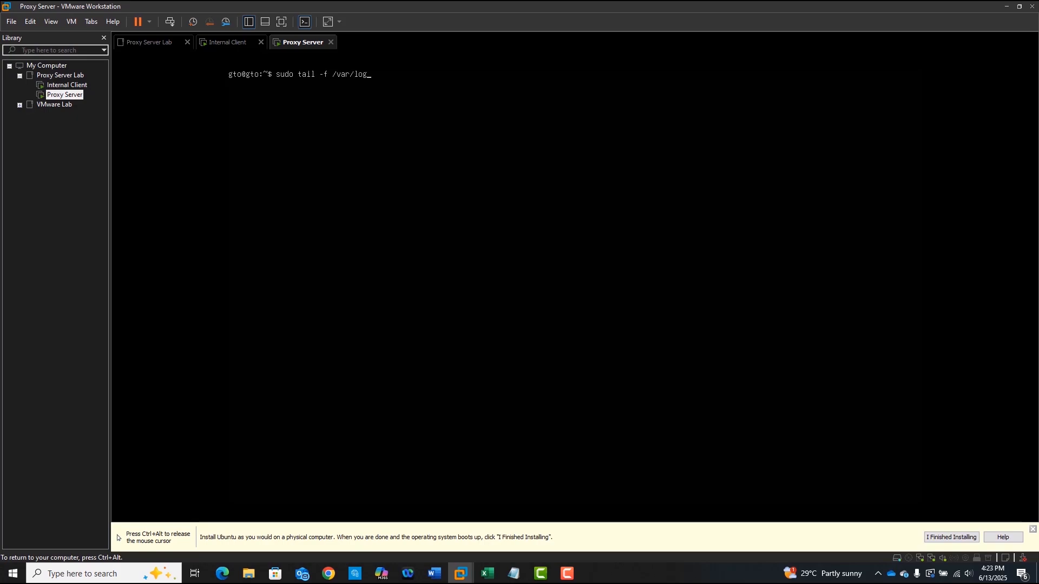
type("squid/")
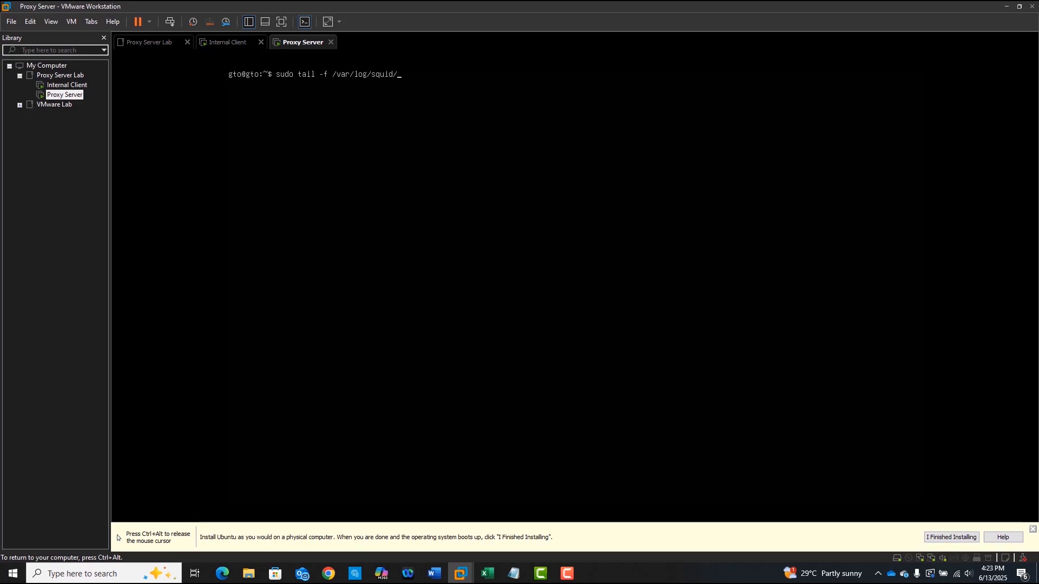
type("access.log")
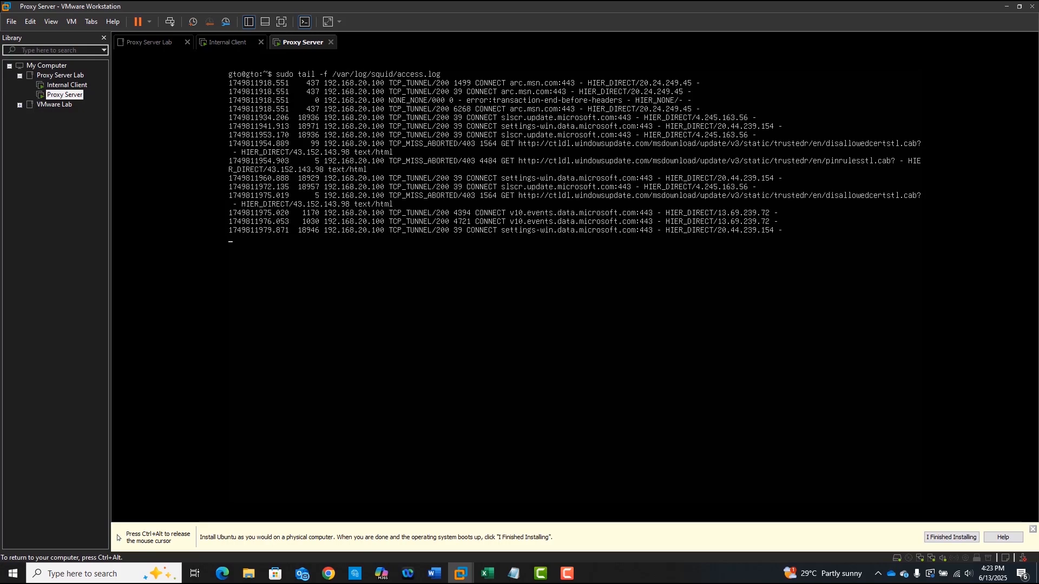
key("ctrl+x")
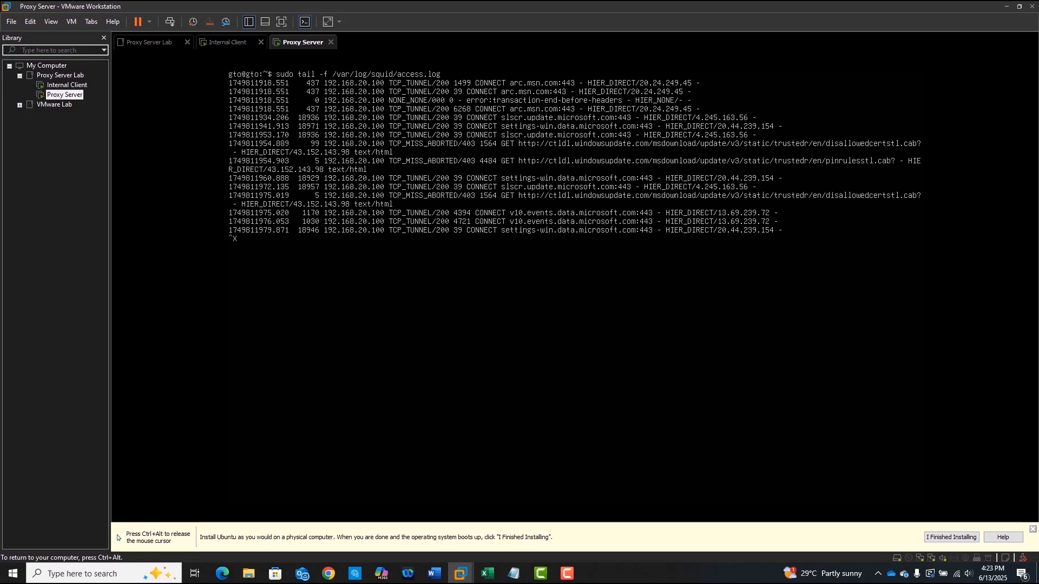